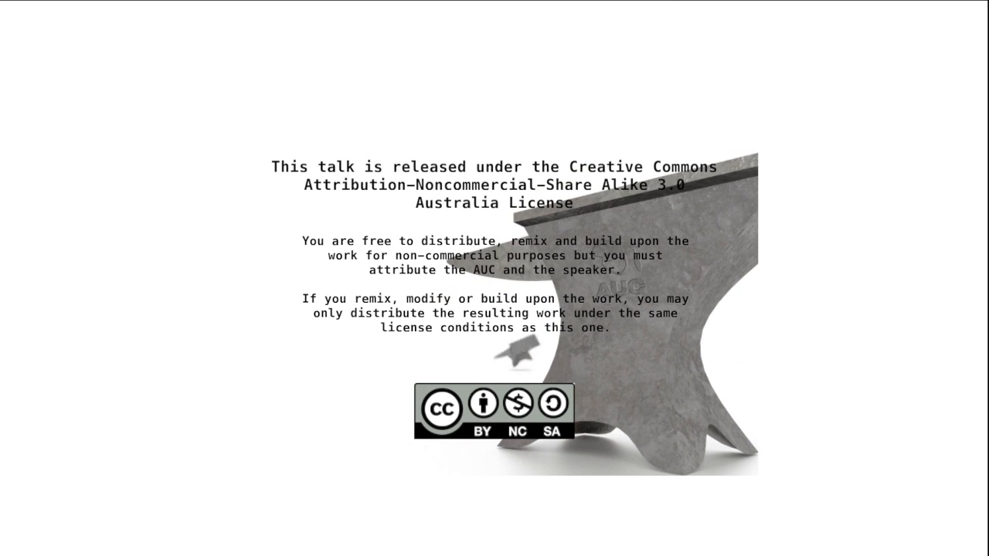
Step: Advance the slideshow to the 'Focus on the Current Context' slide comparing web and phone views
{"action": "key", "text": "right"}
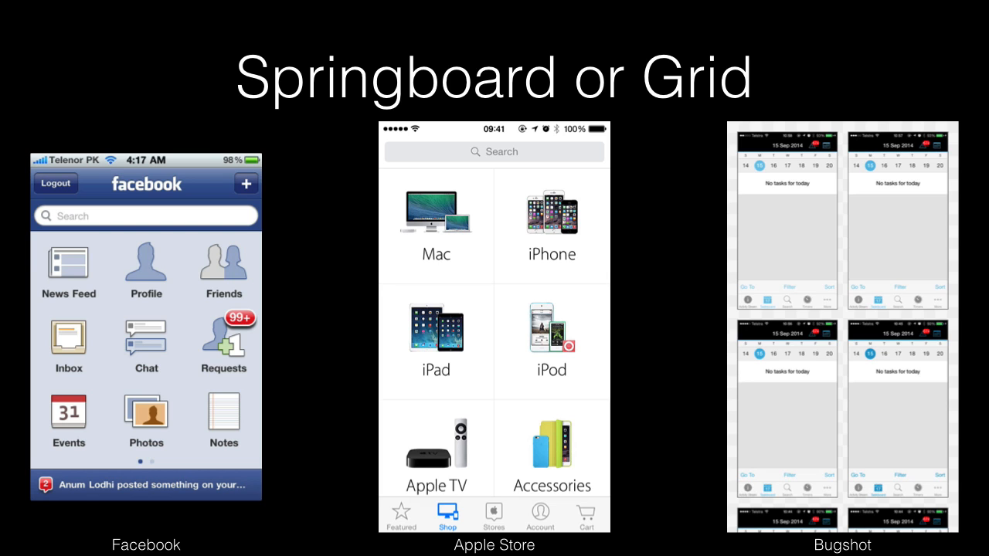
{"action": "key", "text": "right"}
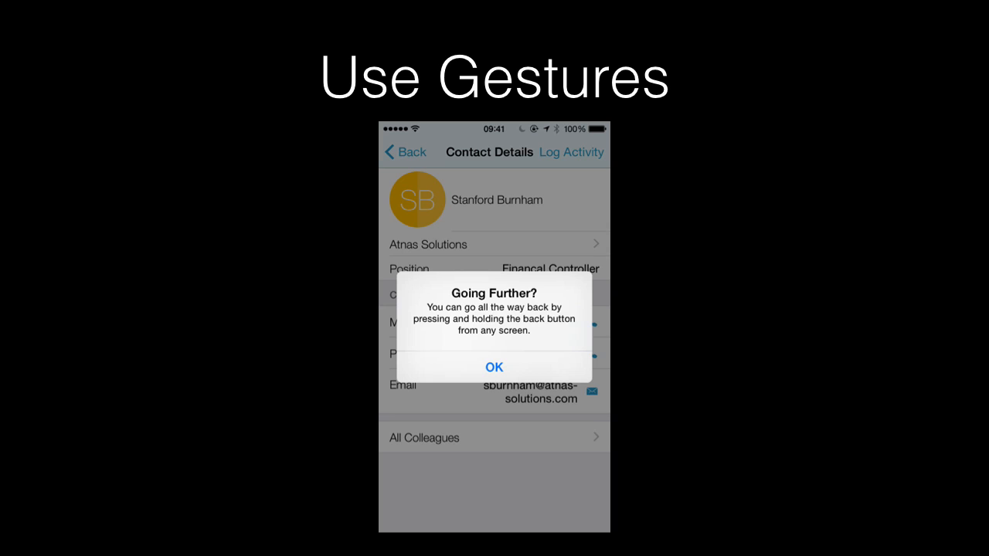
{"action": "key", "text": "right"}
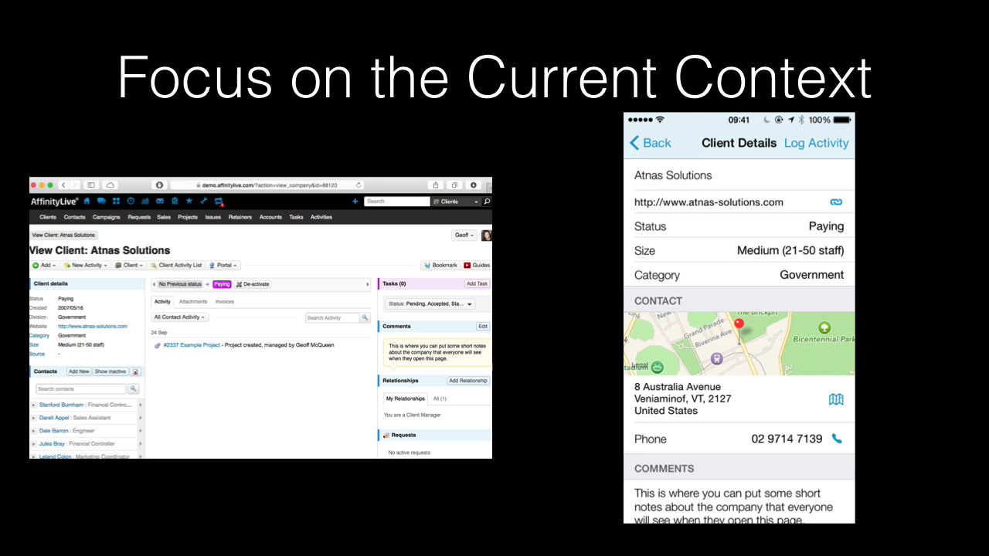